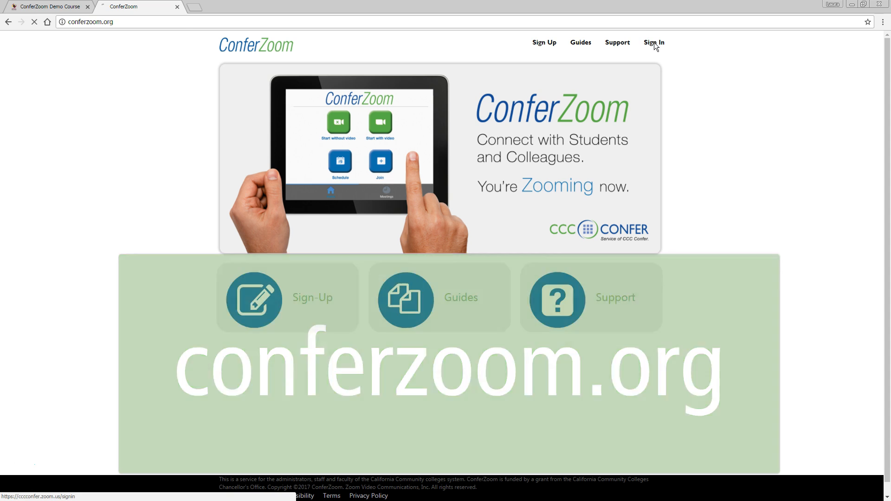
Step: Sign in to the ConferZoom account to reach the My Meetings list
{"action": "left_click", "coordinate": [653, 42]}
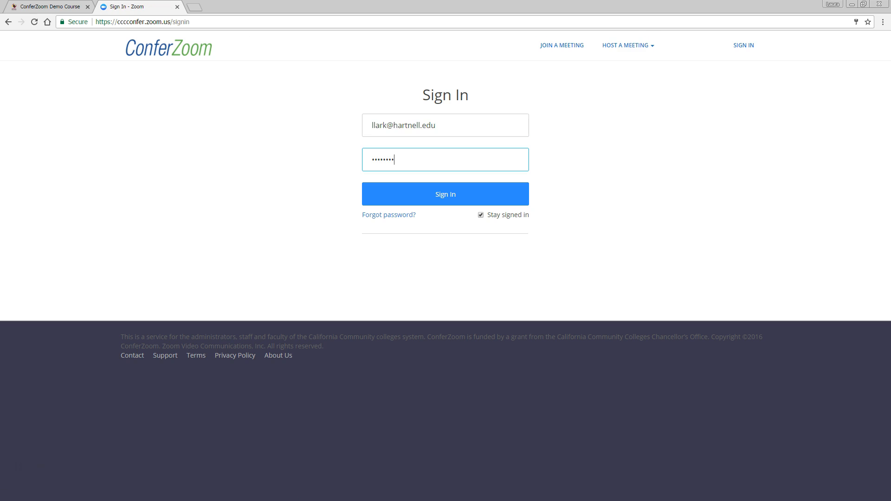
{"action": "left_click", "coordinate": [445, 194]}
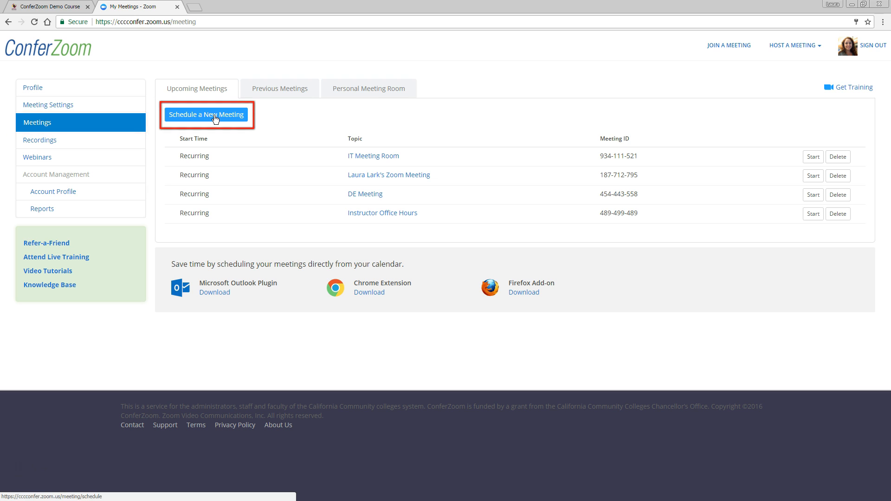
Step: Schedule and save a recurring meeting with the topic 'English 1A Lectures'
{"action": "left_click", "coordinate": [206, 115]}
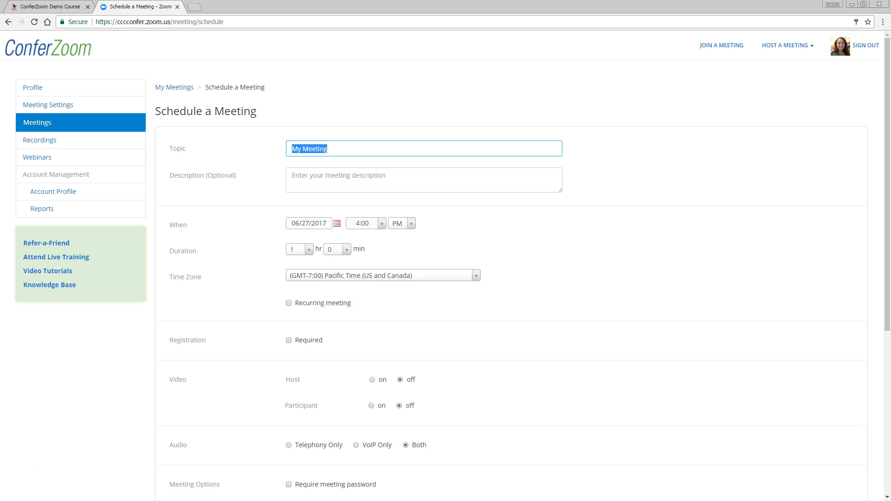
{"action": "type", "text": "English 1A"}
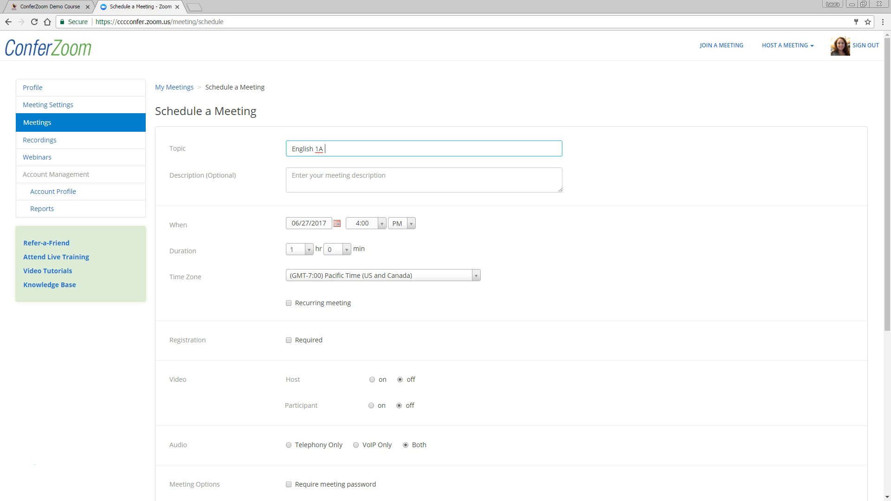
{"action": "type", "text": "Lectures"}
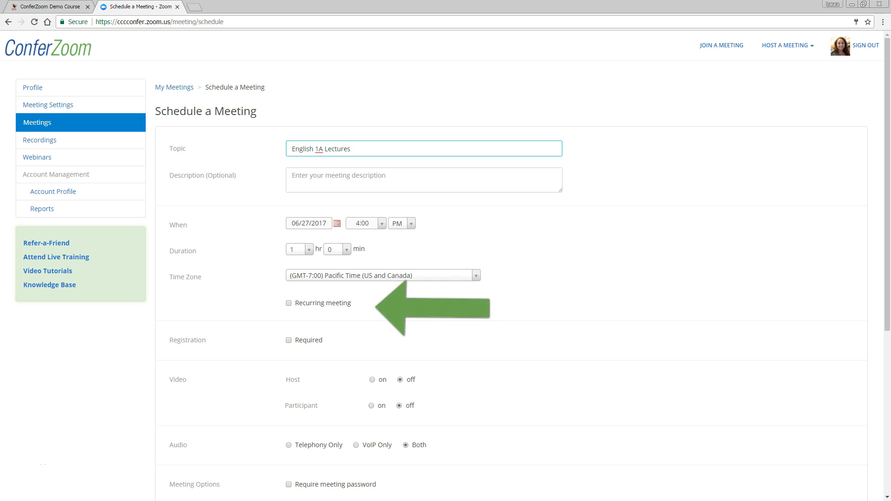
{"action": "left_click", "coordinate": [288, 303]}
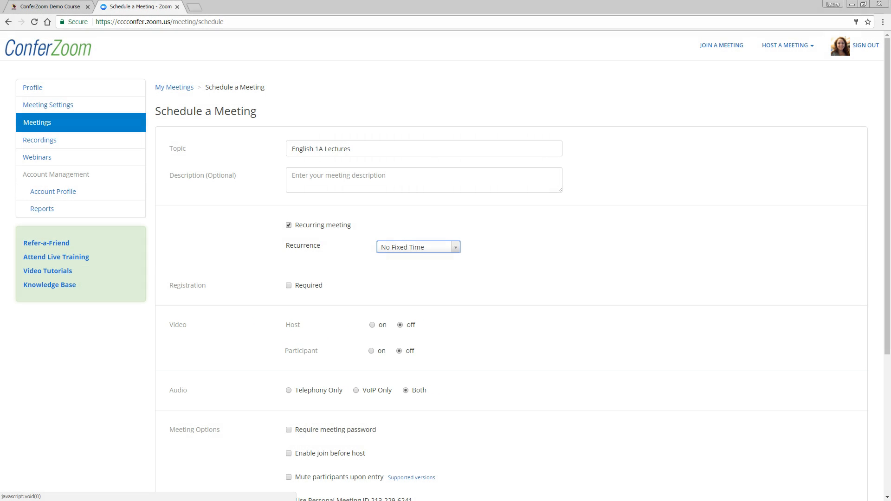
{"action": "scroll", "scroll_direction": "down", "scroll_amount": 3}
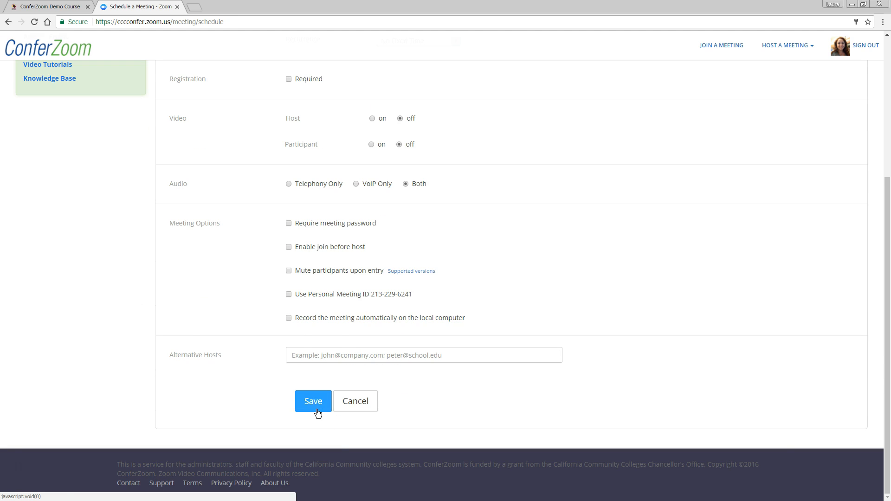
{"action": "left_click", "coordinate": [313, 401]}
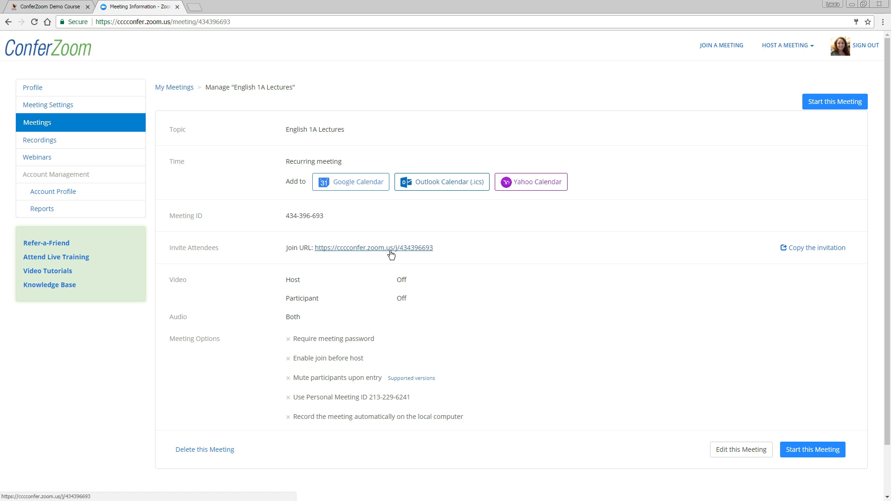
Step: Start the English 1A Lectures meeting so the Zoom client launches
{"action": "left_click", "coordinate": [834, 101]}
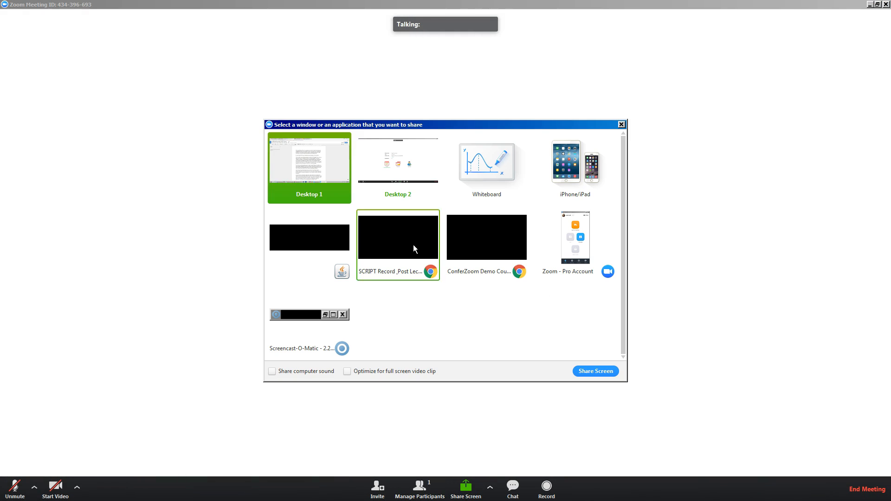
Step: Share the Chrome window showing the English 1A lecture slides
{"action": "left_click", "coordinate": [595, 371]}
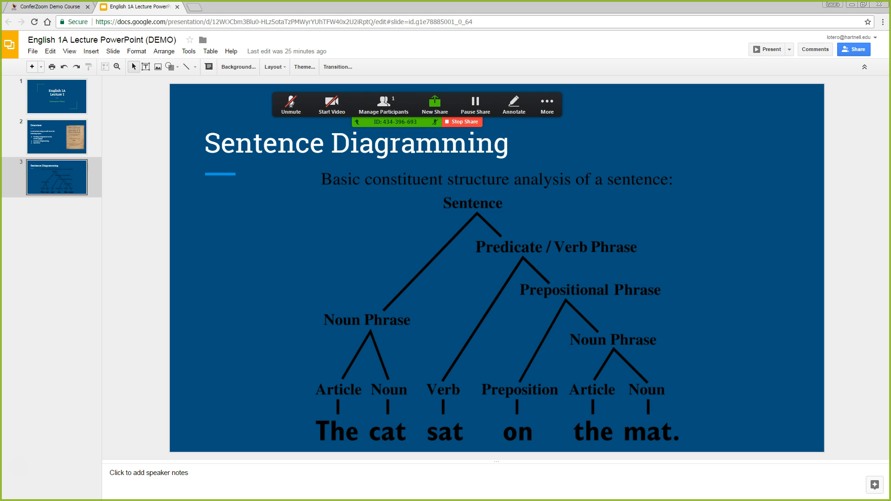
{"action": "mouse_move", "coordinate": [49, 329]}
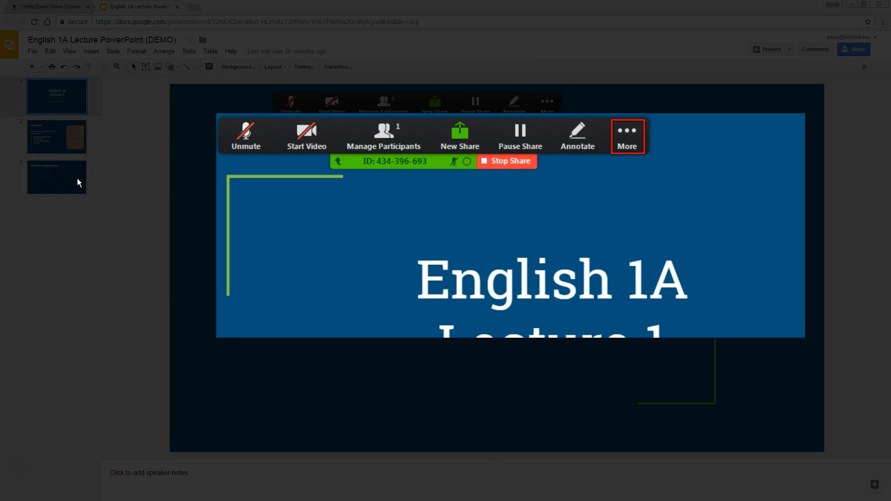
Step: Start recording the meeting from the More menu while the title slide is shared
{"action": "left_click", "coordinate": [628, 135]}
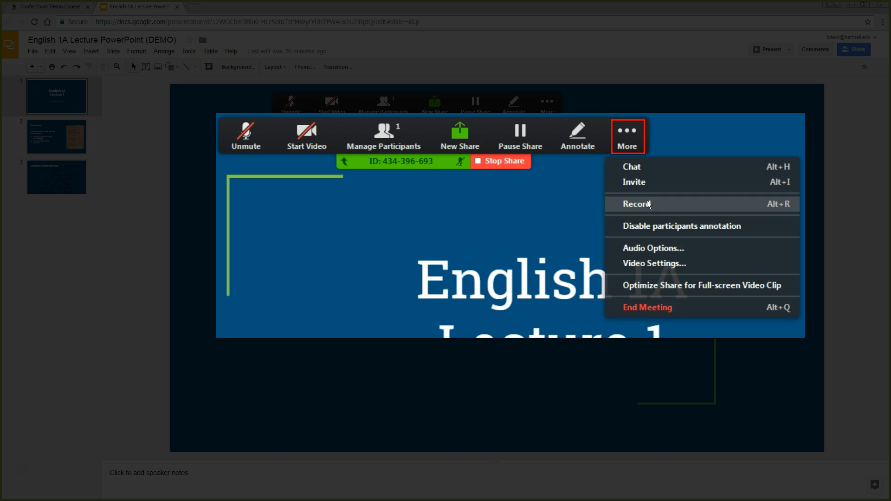
{"action": "left_click", "coordinate": [627, 135]}
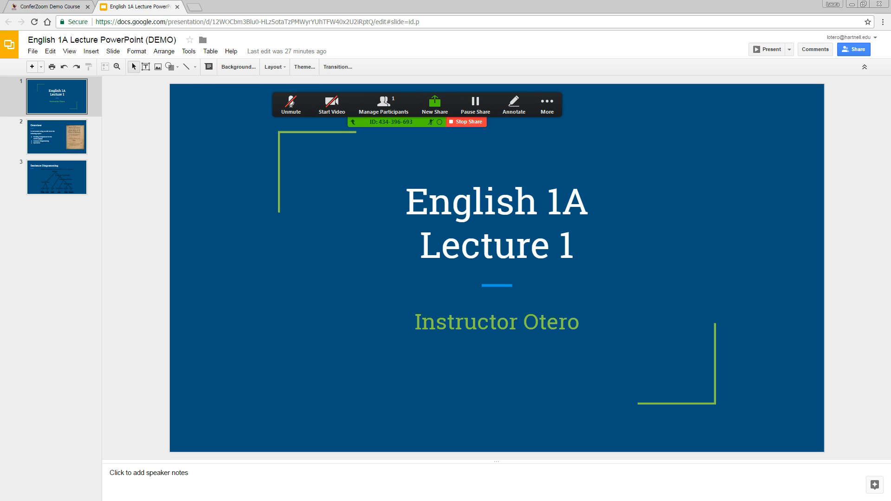
Step: Annotate the title slide with drawings and a 'Great work!!' note, then save the snapshot
{"action": "left_click", "coordinate": [514, 105]}
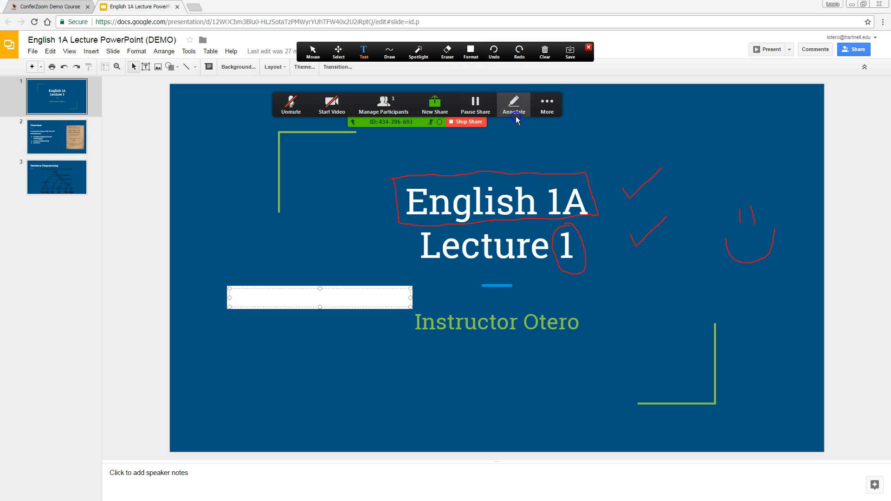
{"action": "type", "text": "Great work!!"}
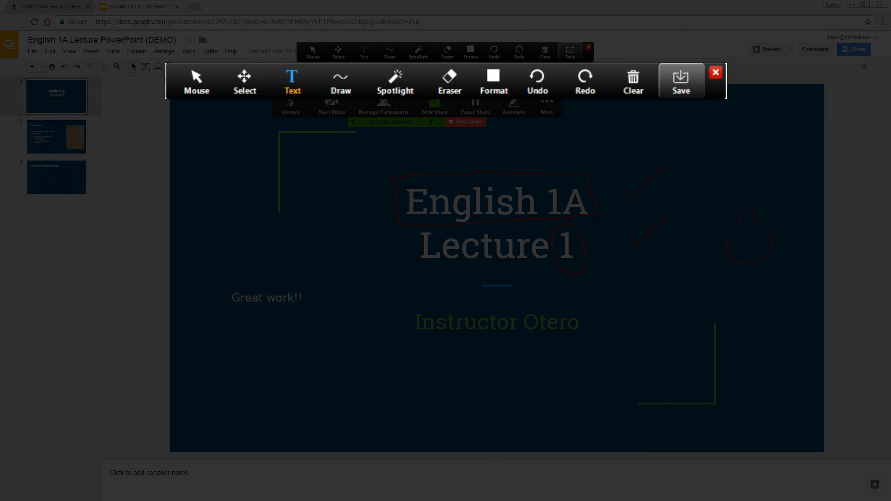
{"action": "left_click", "coordinate": [681, 81]}
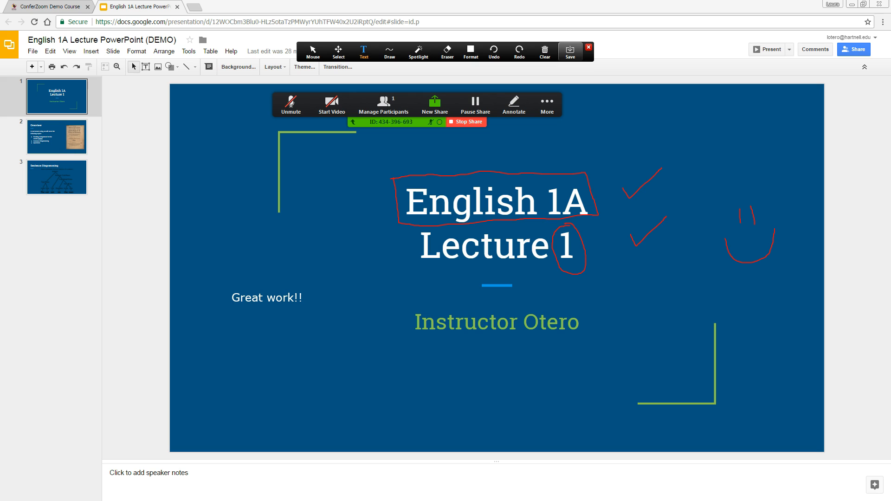
Step: End the meeting so the recording stops and begins converting
{"action": "left_click", "coordinate": [546, 105]}
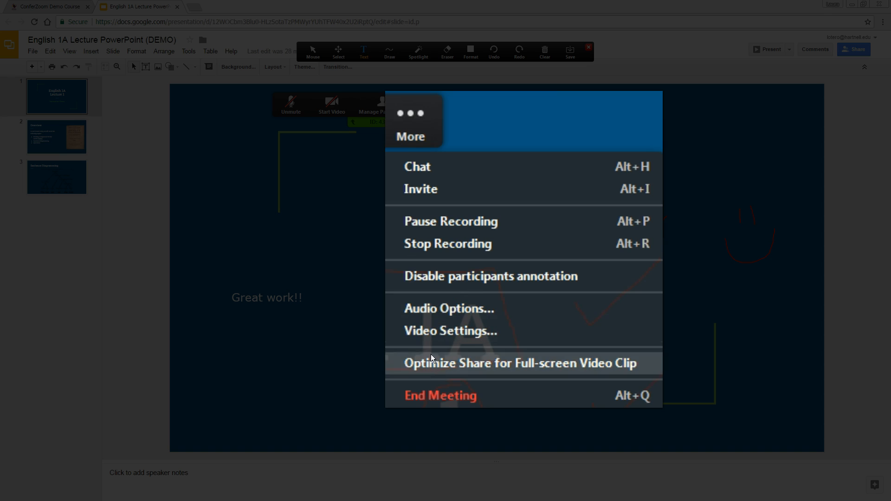
{"action": "left_click", "coordinate": [440, 395]}
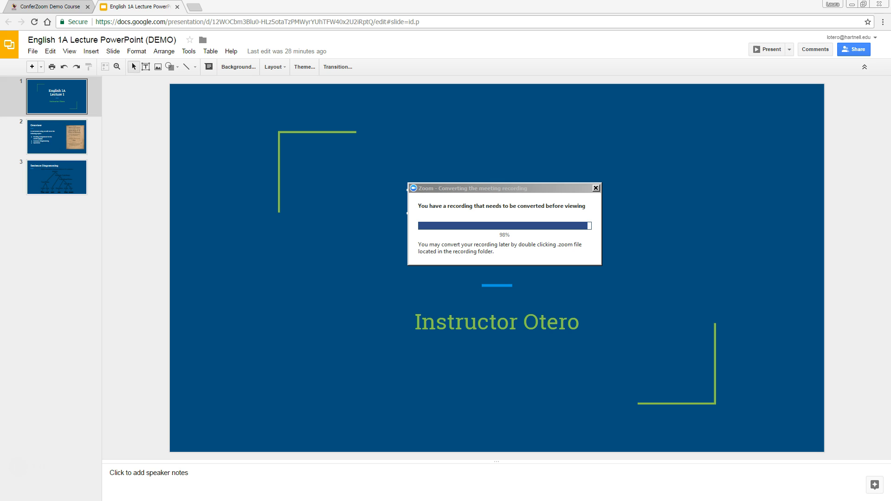
Step: Review the audio-only and screenshot files in the recording folder, then return to the Canvas course
{"action": "left_click", "coordinate": [596, 188]}
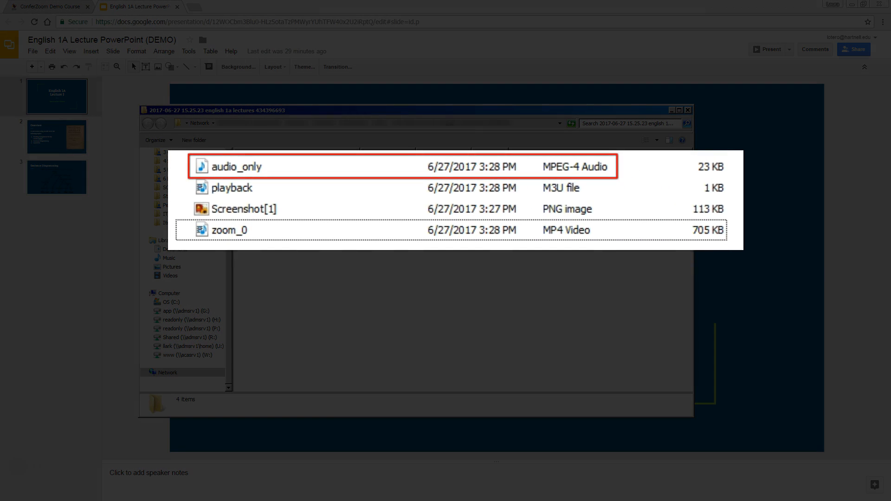
{"action": "left_click", "coordinate": [243, 209]}
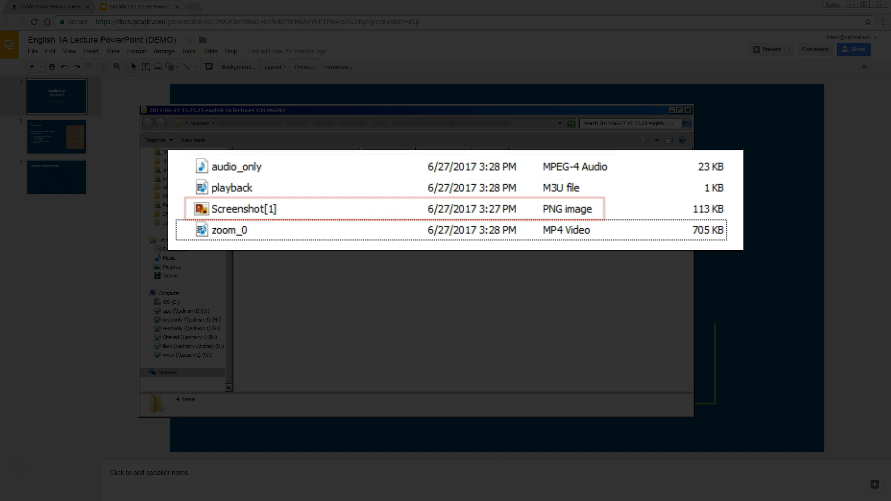
{"action": "left_click", "coordinate": [230, 229]}
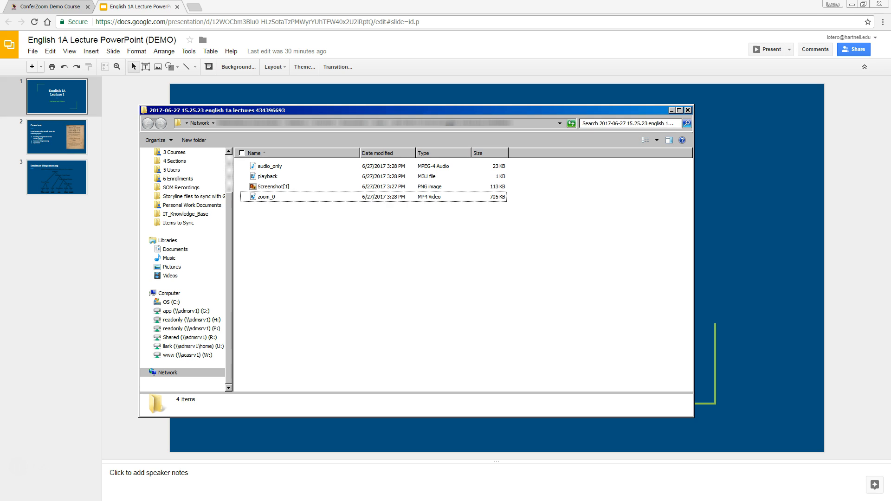
{"action": "left_click", "coordinate": [49, 7]}
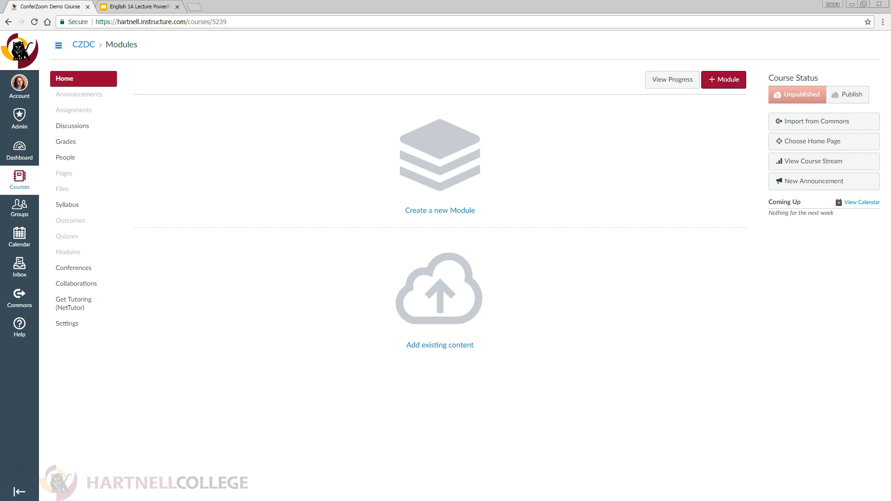
{"action": "mouse_move", "coordinate": [305, 9]}
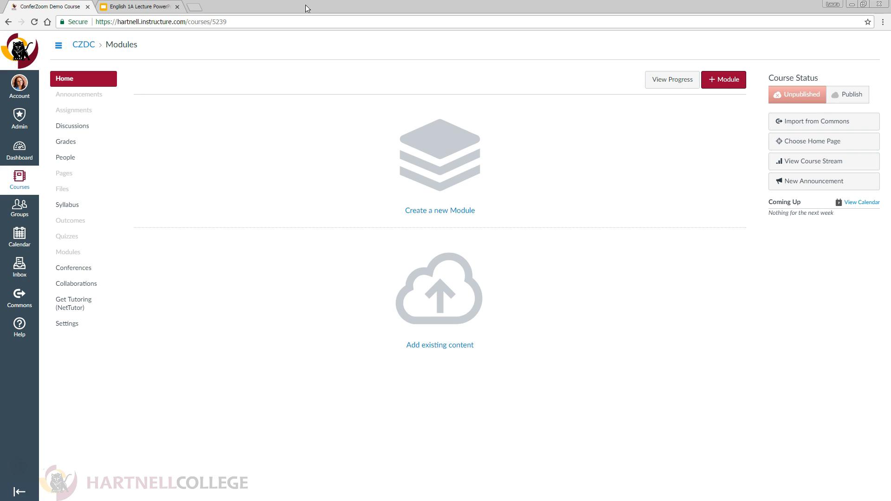
Step: Add a new module named 'Lectures' to the course
{"action": "left_click", "coordinate": [723, 79]}
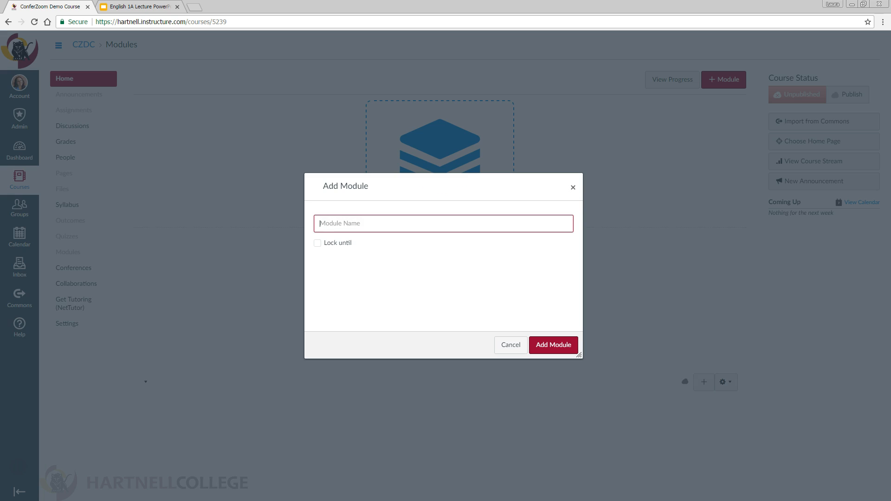
{"action": "left_click", "coordinate": [442, 223]}
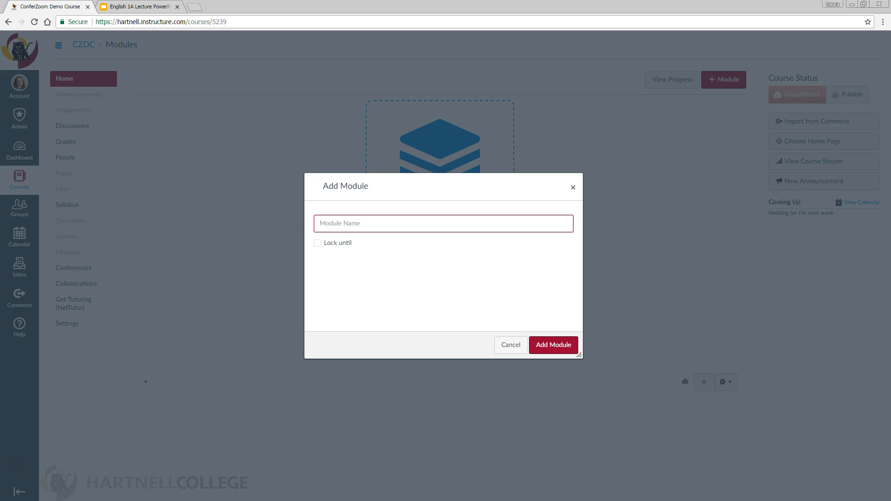
{"action": "left_click", "coordinate": [443, 223]}
{"action": "type", "text": "Lectures"}
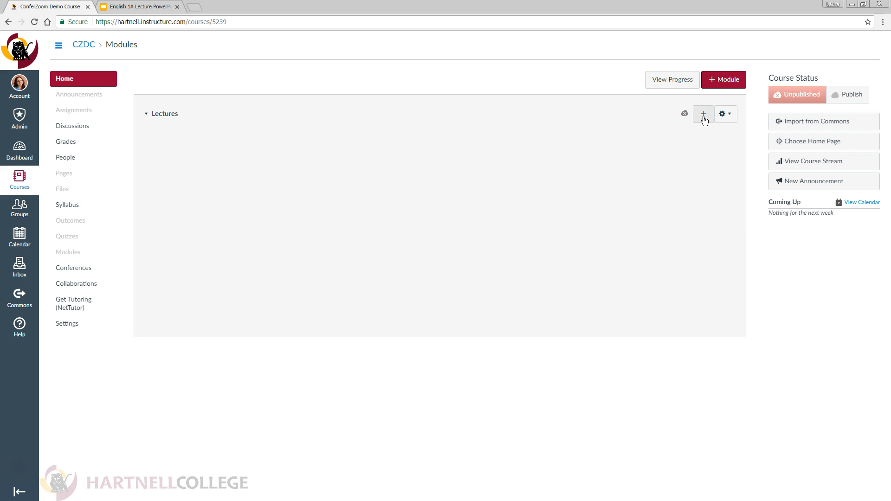
Step: Add a New Page item named 'Lecture 1' to the Lectures module and open it
{"action": "left_click", "coordinate": [704, 114]}
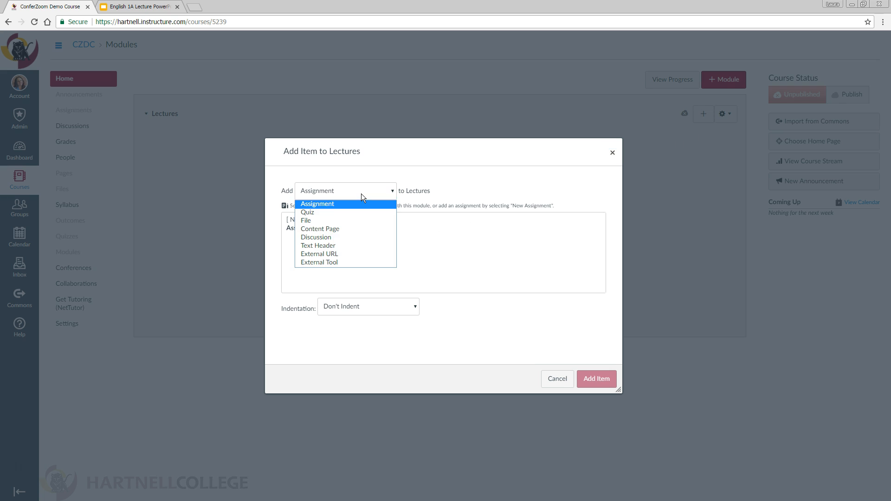
{"action": "left_click", "coordinate": [320, 228]}
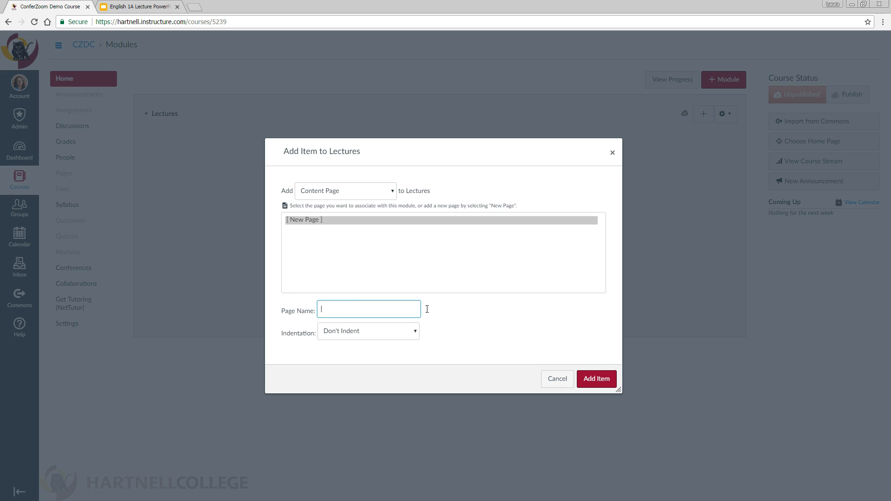
{"action": "type", "text": "Lecture 1"}
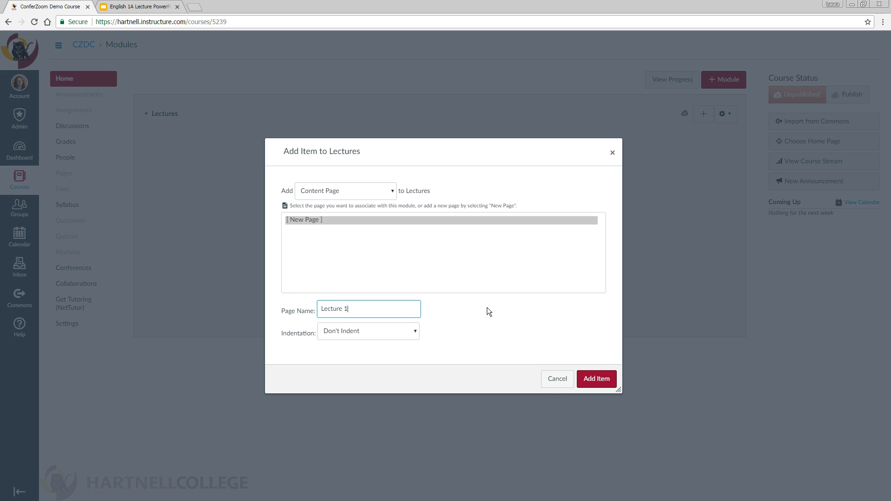
{"action": "left_click", "coordinate": [595, 379]}
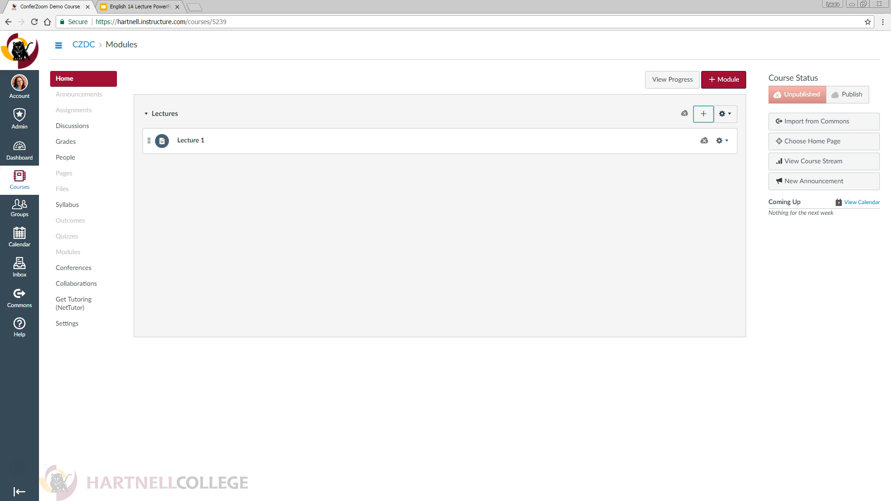
{"action": "mouse_move", "coordinate": [203, 181]}
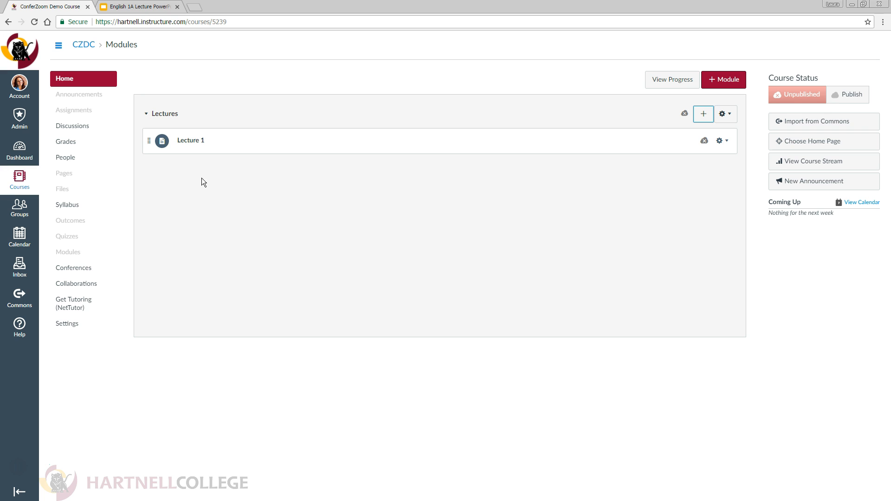
{"action": "left_click", "coordinate": [189, 140]}
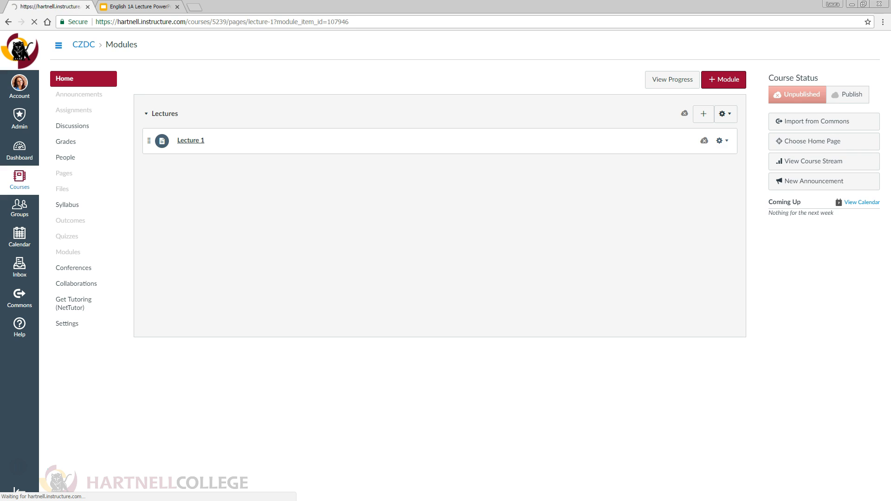
Step: Start editing Lecture 1 and begin uploading a new file from the Files panel
{"action": "left_click", "coordinate": [190, 140]}
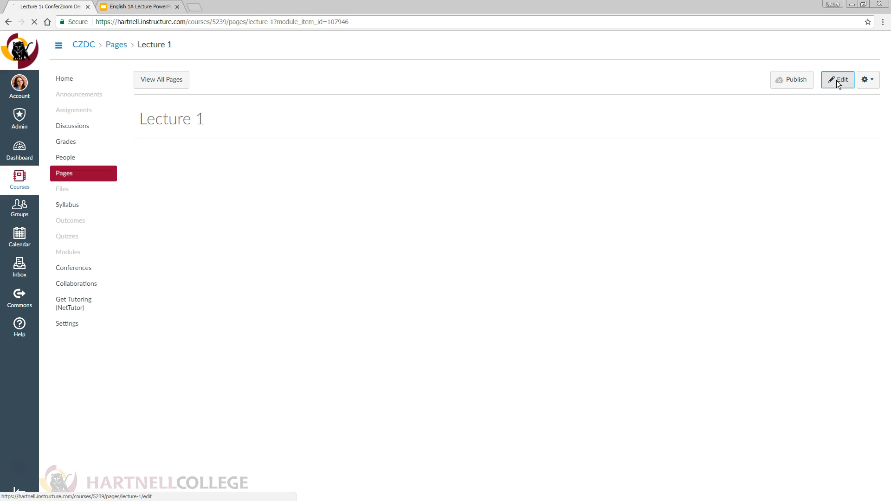
{"action": "left_click", "coordinate": [837, 80]}
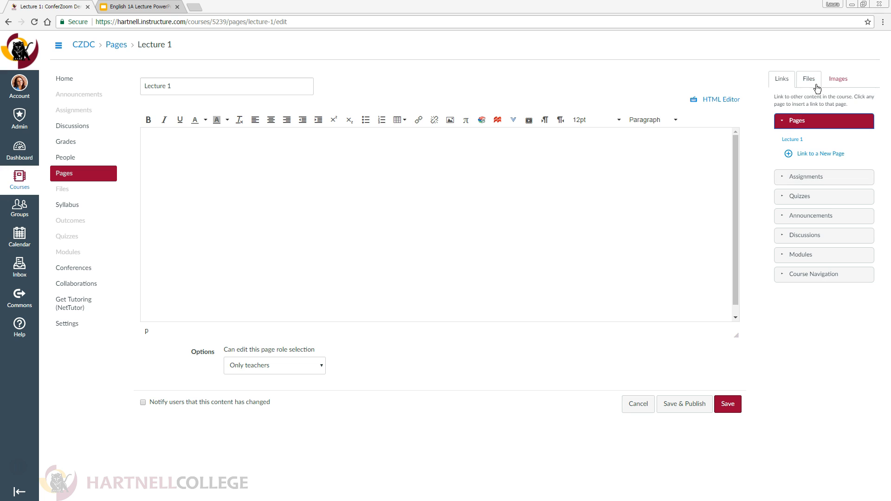
{"action": "left_click", "coordinate": [808, 78]}
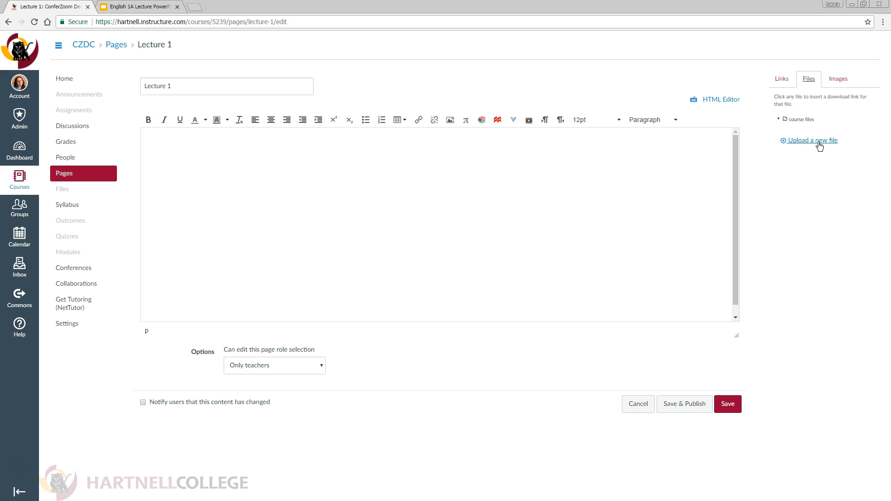
{"action": "left_click", "coordinate": [812, 141]}
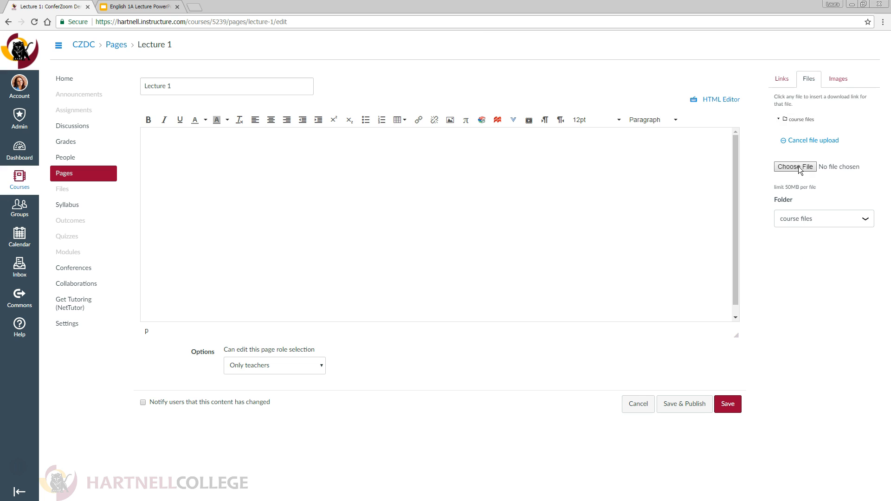
Step: Upload zoom_0.mp4 so it is linked in the page, then save Lecture 1
{"action": "left_click", "coordinate": [795, 166]}
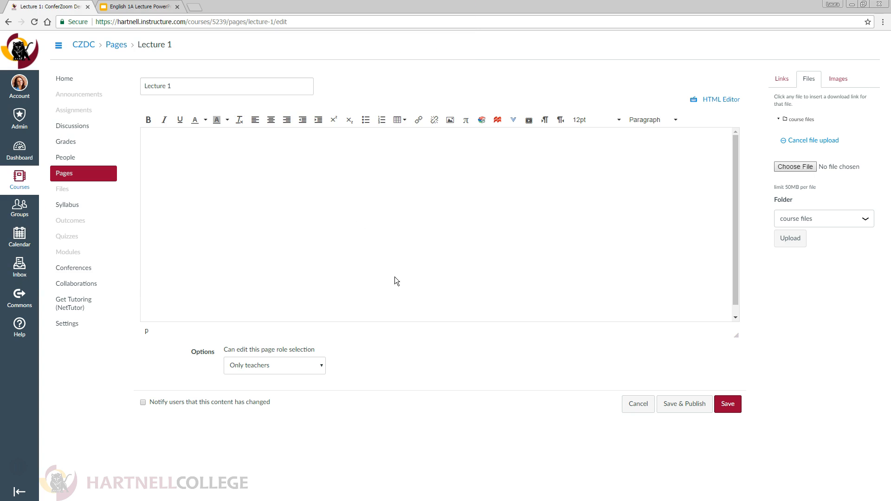
{"action": "left_click", "coordinate": [794, 166]}
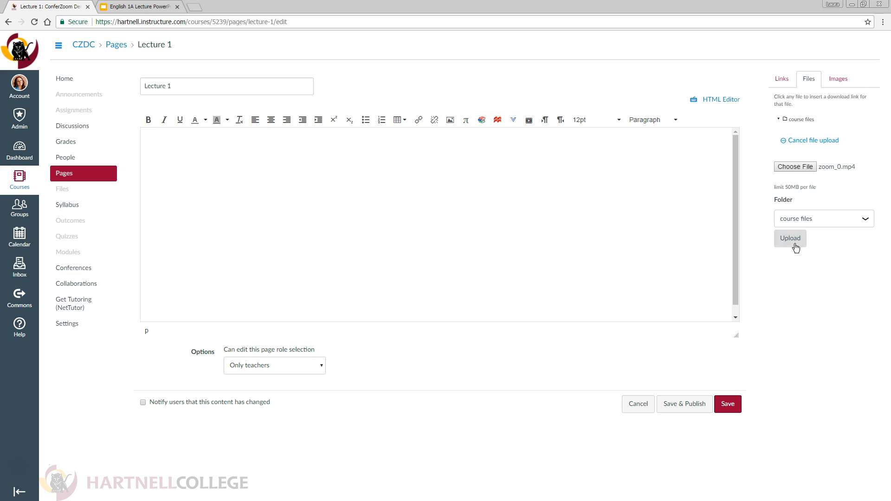
{"action": "left_click", "coordinate": [789, 239]}
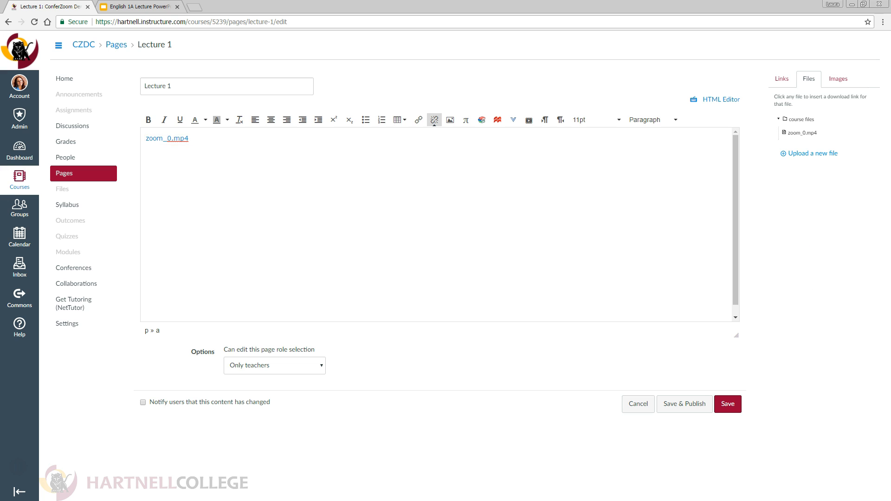
{"action": "mouse_move", "coordinate": [727, 377]}
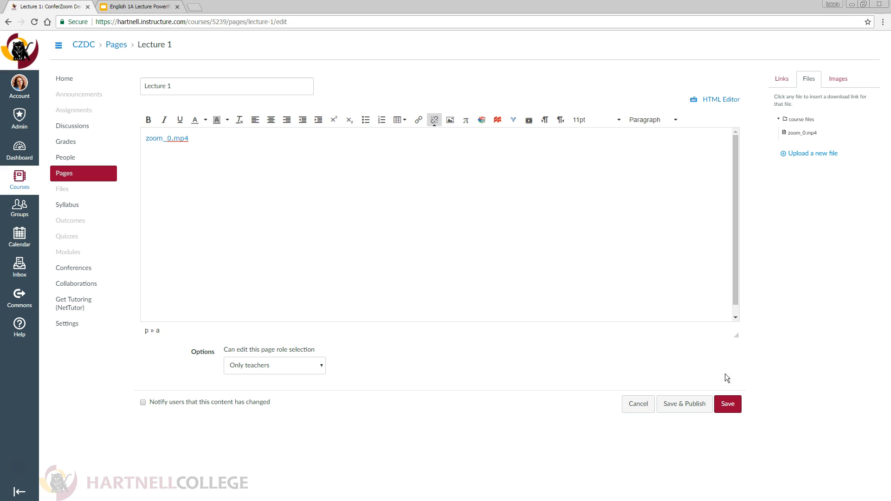
{"action": "left_click", "coordinate": [727, 404]}
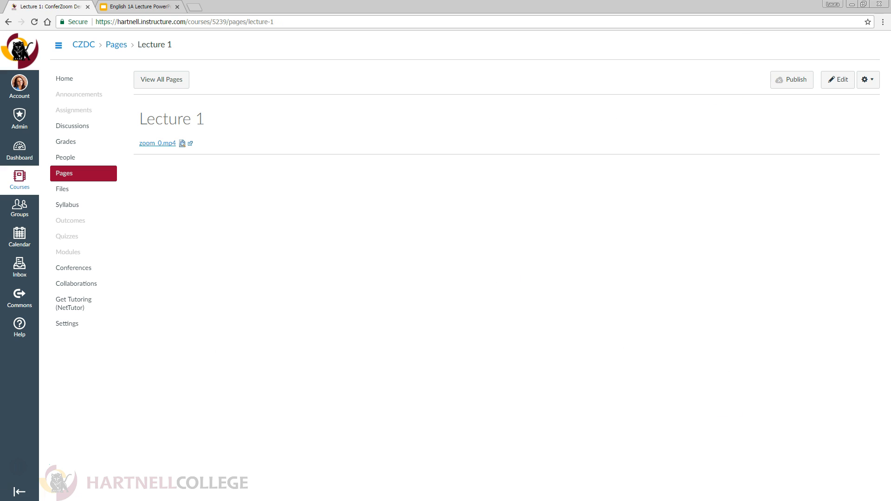
{"action": "mouse_move", "coordinate": [162, 318]}
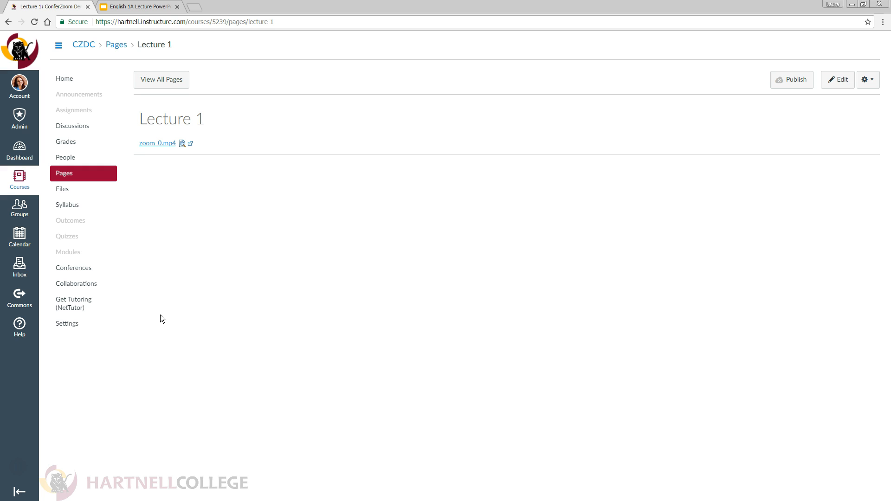
Step: Publish the Lectures module with its Lecture 1 page from the Modules page
{"action": "left_click", "coordinate": [68, 251]}
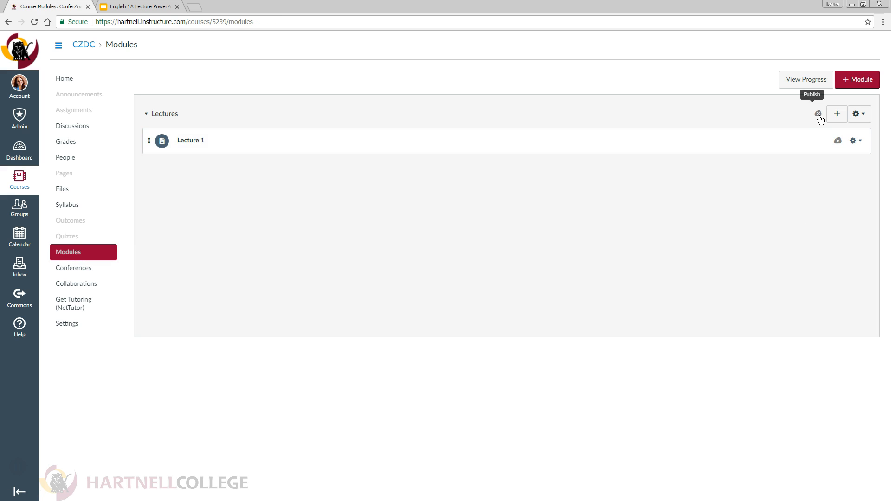
{"action": "left_click", "coordinate": [819, 114]}
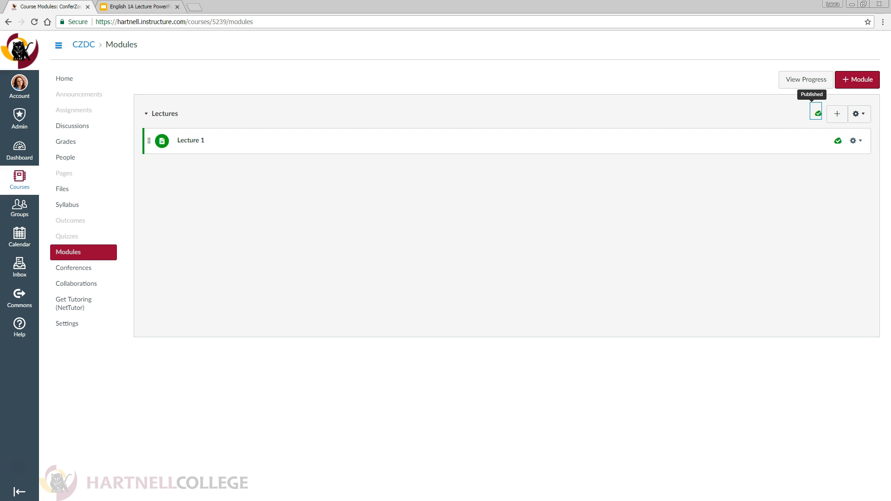
{"action": "mouse_move", "coordinate": [67, 323]}
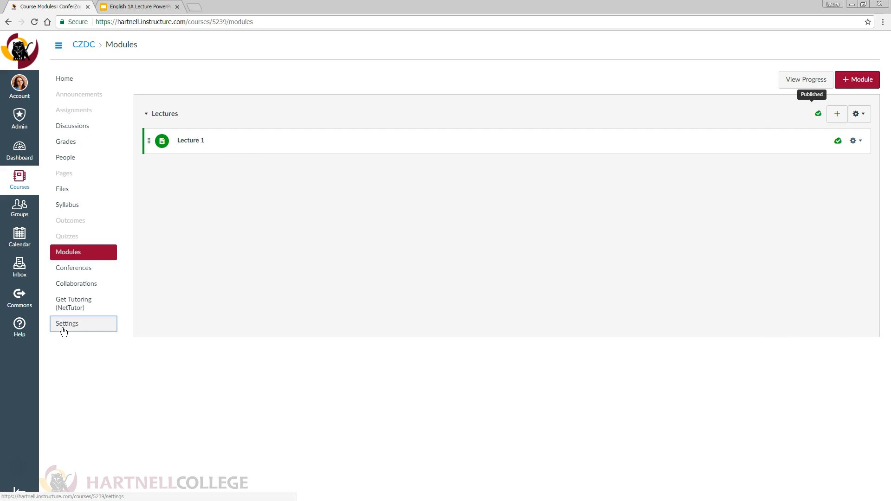
Step: Enter Student View from course Settings and view Lecture 1 with its zoom_0.mp4 link
{"action": "left_click", "coordinate": [67, 323]}
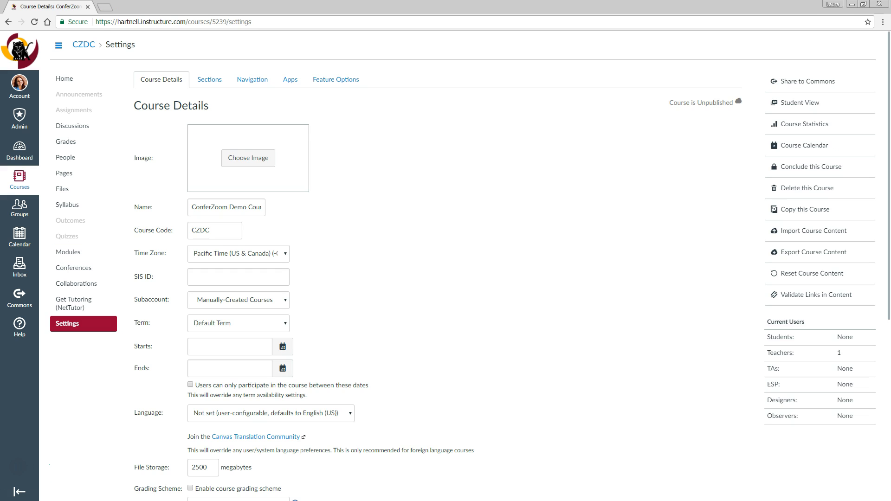
{"action": "left_click", "coordinate": [799, 103]}
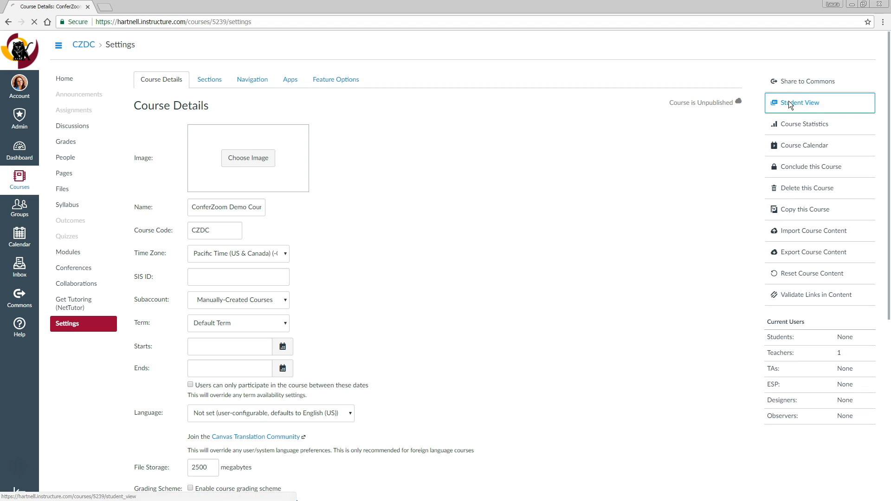
{"action": "left_click", "coordinate": [799, 103]}
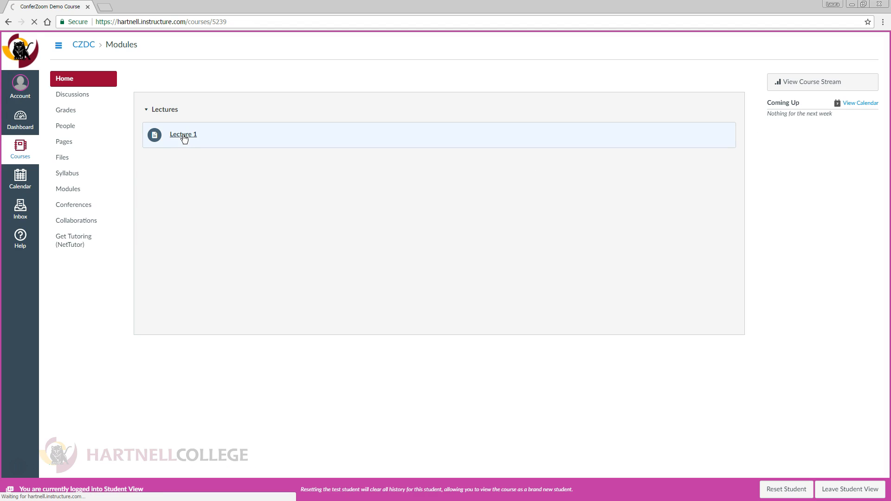
{"action": "left_click", "coordinate": [183, 135]}
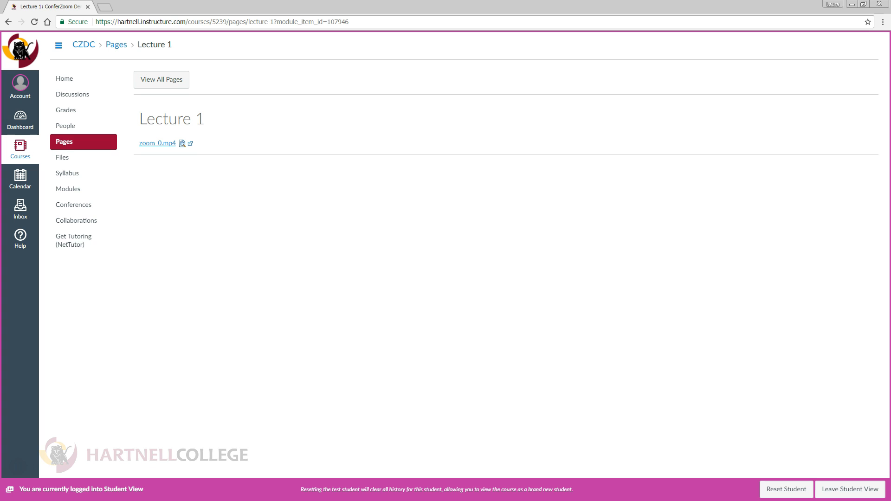
Step: Copy the YouTube video's share link and return to Lecture 1 in Canvas for editing
{"action": "left_click", "coordinate": [137, 6]}
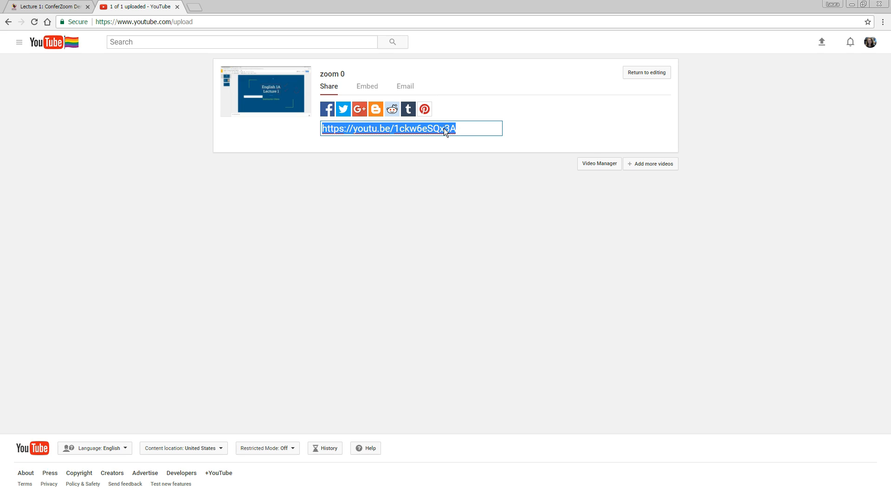
{"action": "left_click", "coordinate": [48, 7]}
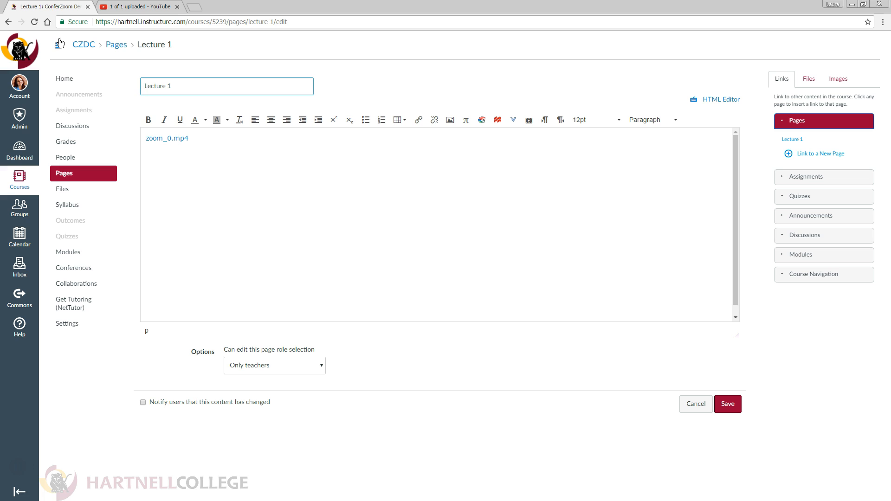
Step: Paste the YouTube URL below the MP4 link, save, and expand the embedded video
{"action": "right_click", "coordinate": [165, 153]}
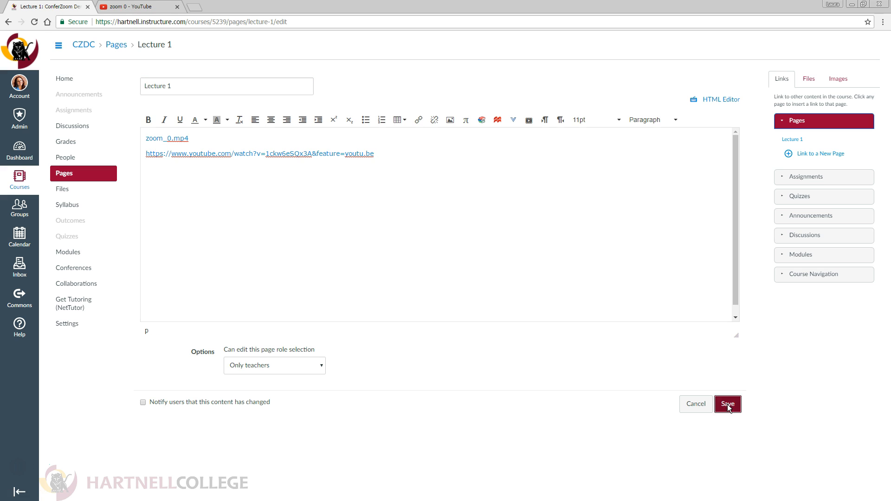
{"action": "left_click", "coordinate": [728, 404]}
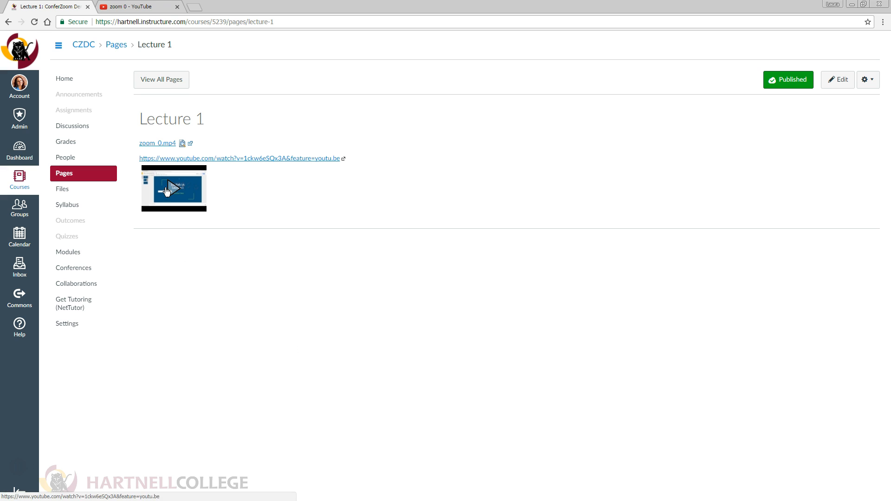
{"action": "left_click", "coordinate": [173, 187]}
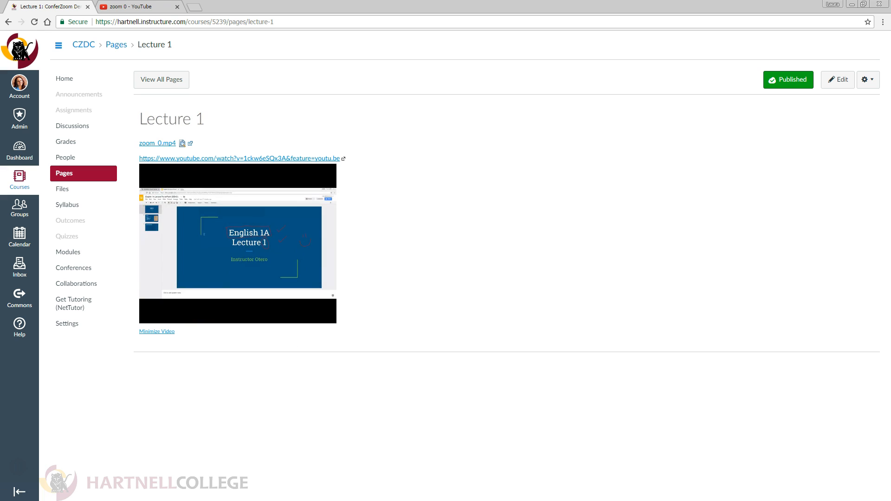